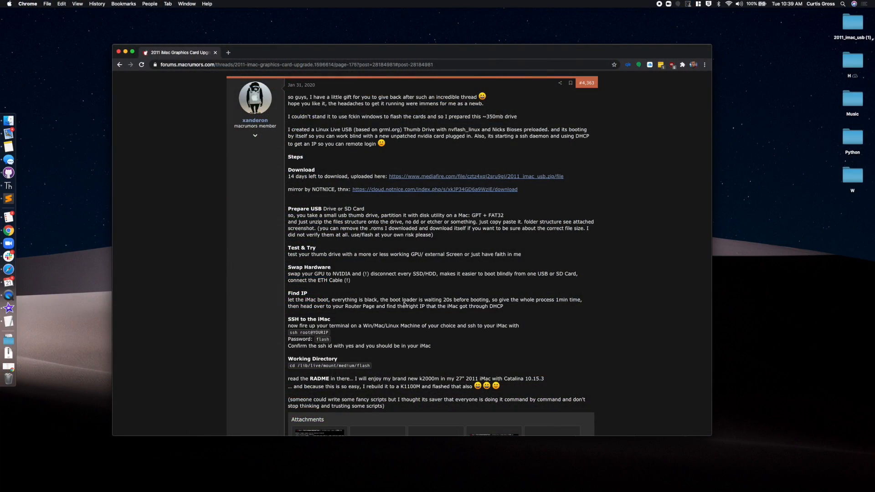
mouse_move(309, 297)
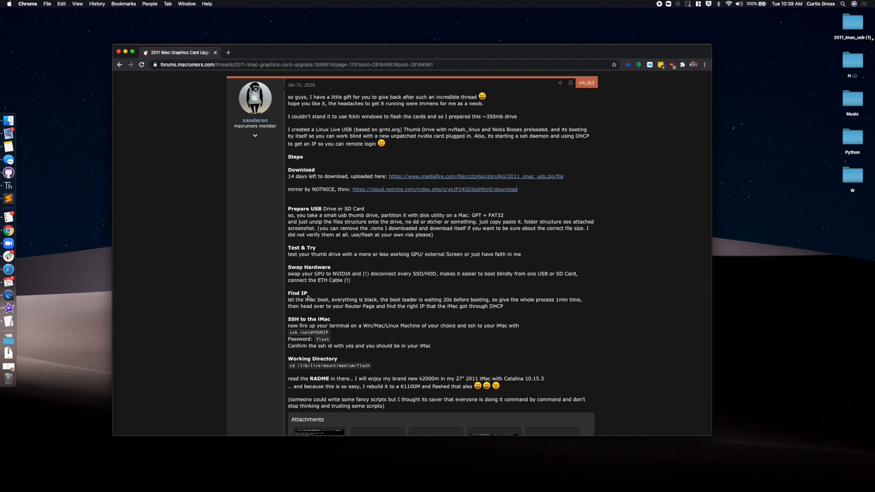
- Start a fresh empty tab next to the MacRumors iMac GPU upgrade thread
double_click(297, 293)
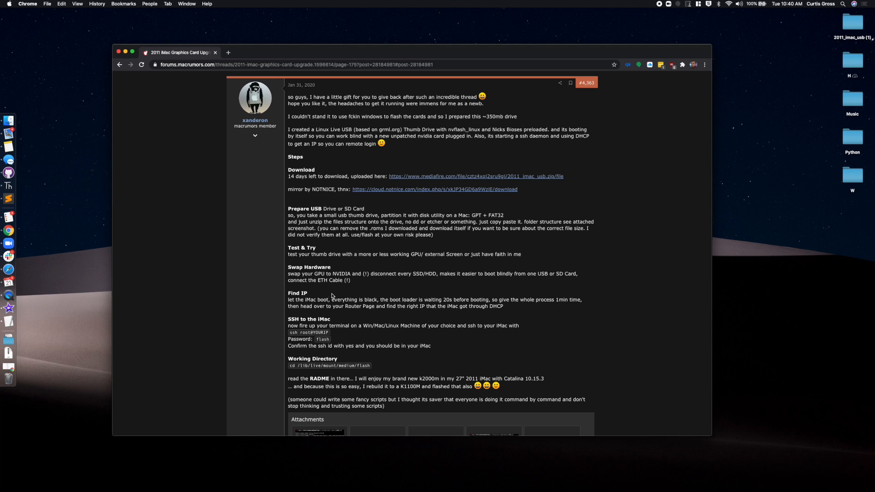
mouse_move(334, 295)
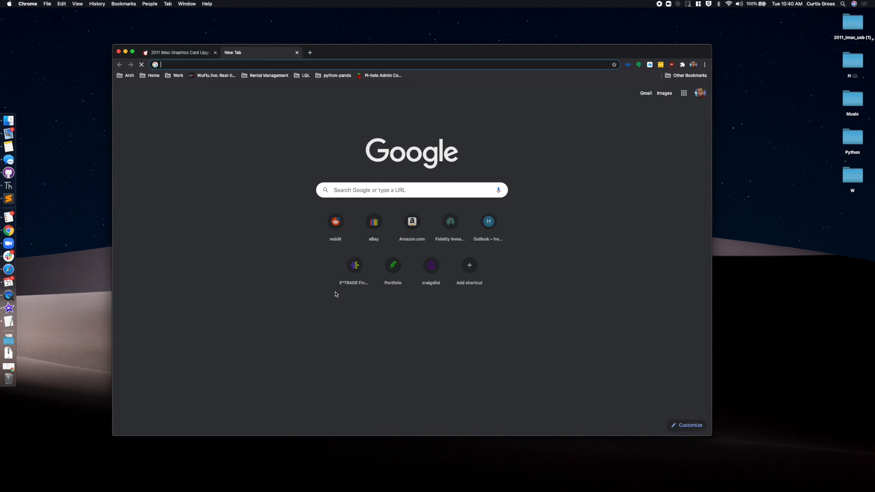
- Go to the router admin address and enter the admin username in the Sign in dialog
text(192.168.1.25/admin)
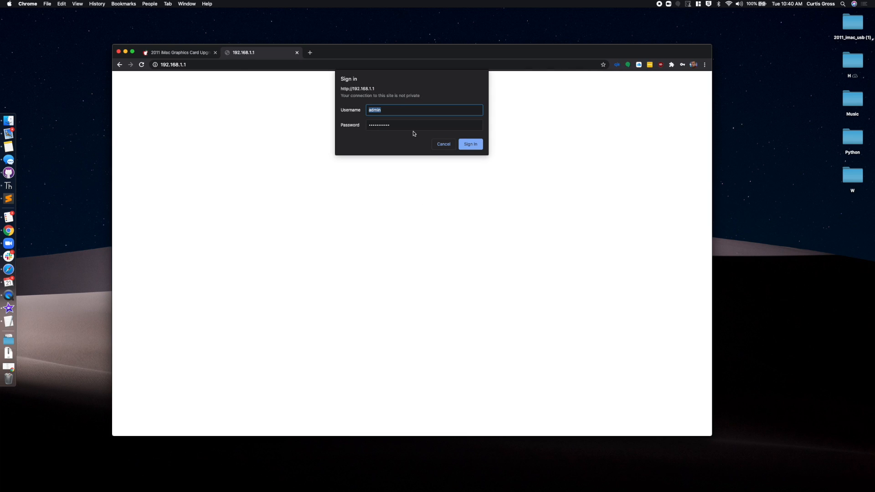
mouse_move(365, 142)
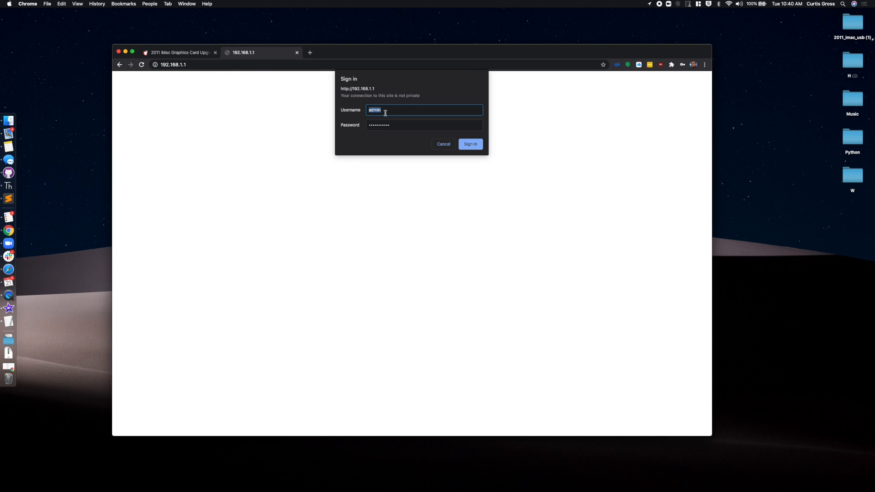
click(469, 144)
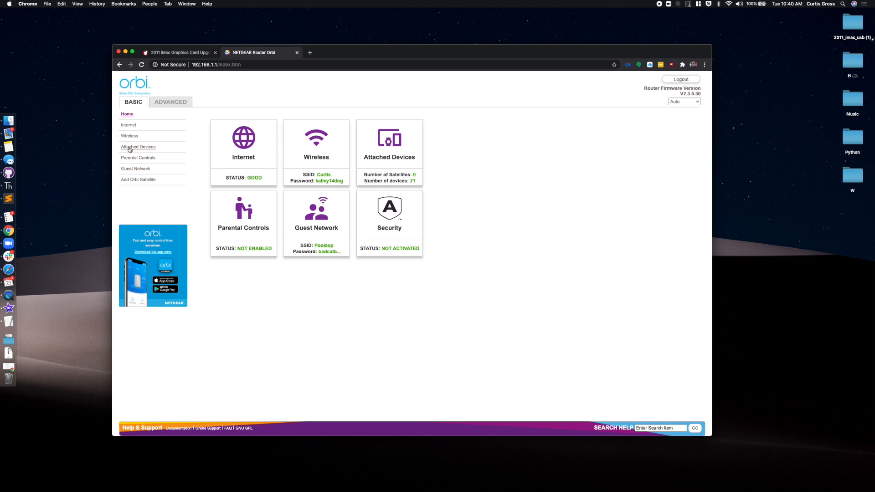
mouse_move(148, 148)
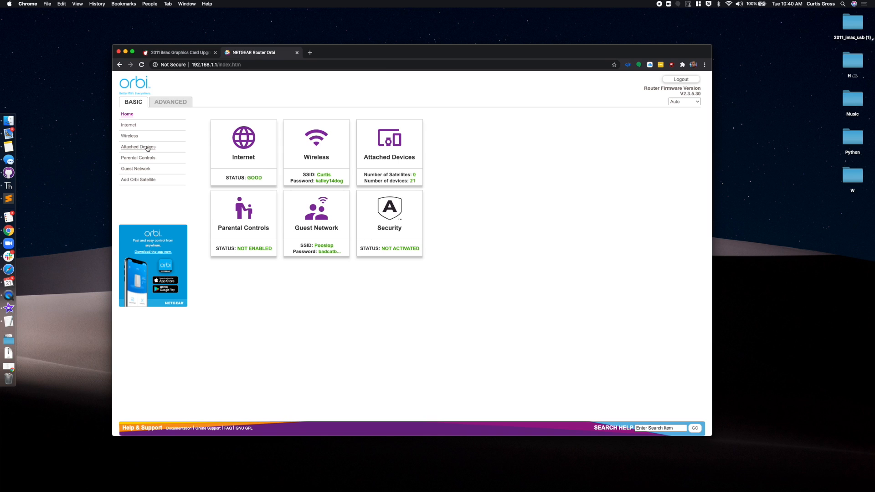
- Show Attached Devices, reload the list and scroll to the wired GRML entry at 192.168.1.14
click(139, 147)
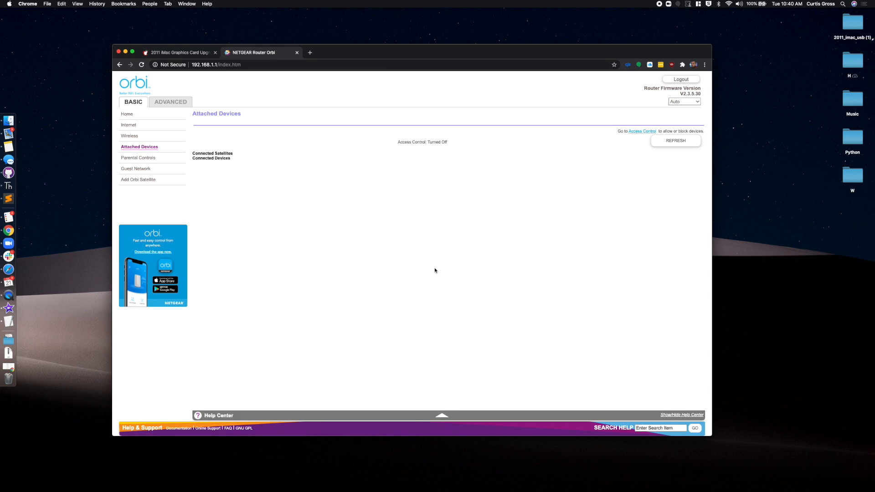
click(675, 141)
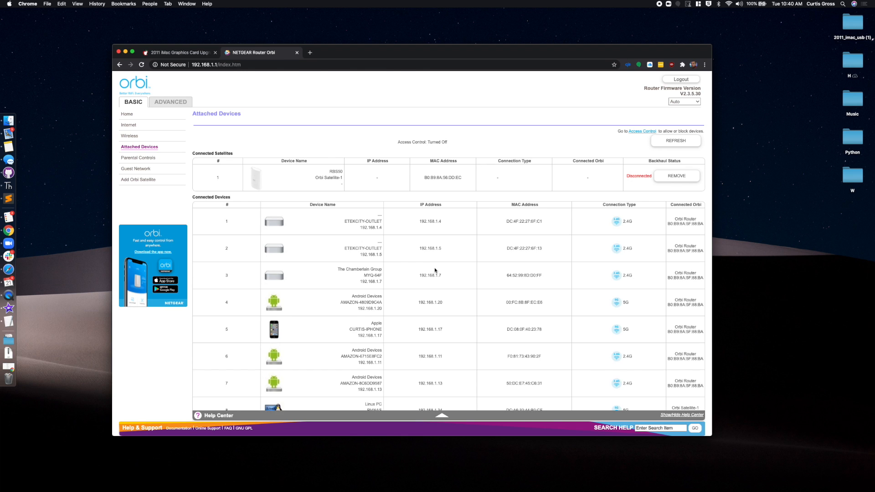
scroll(down, 3)
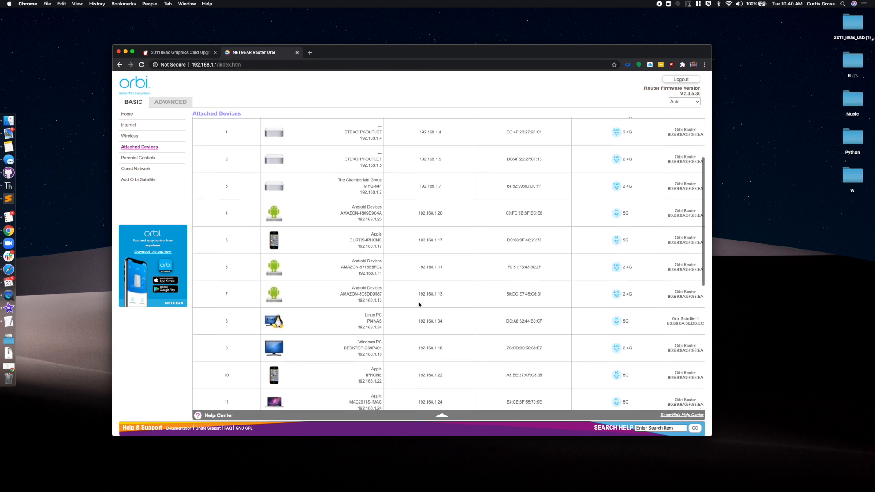
scroll(down, 3)
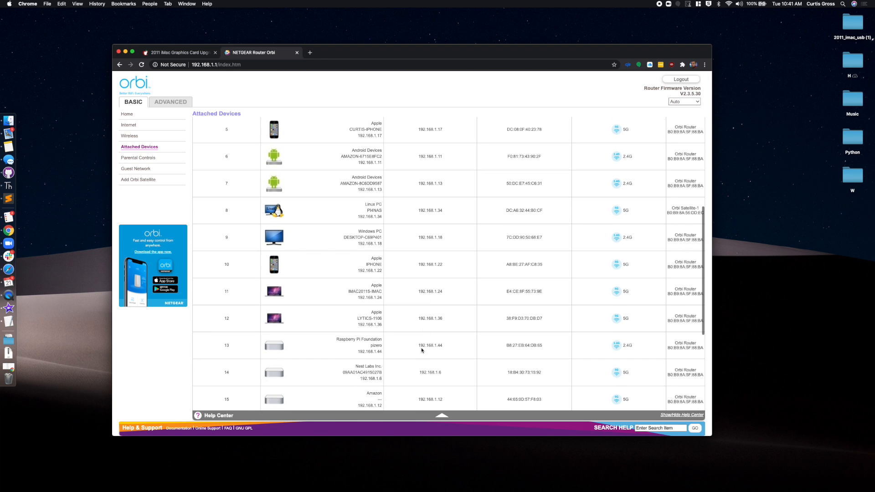
scroll(down, 3)
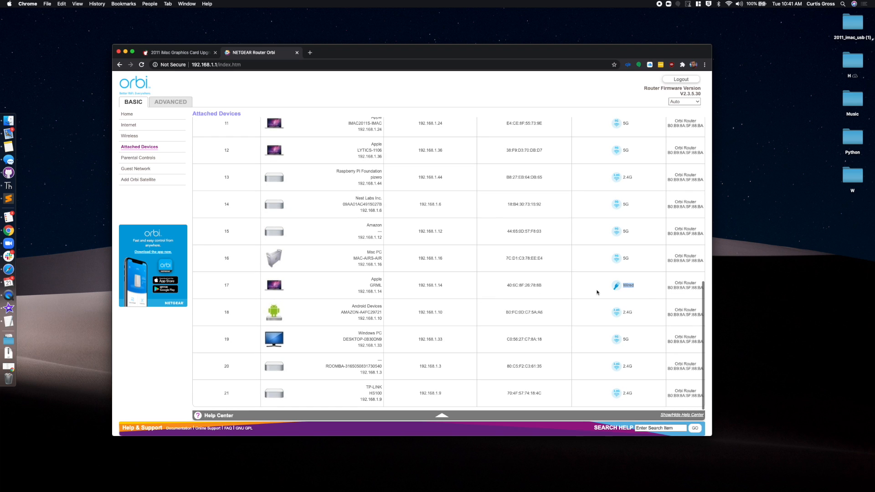
mouse_move(429, 297)
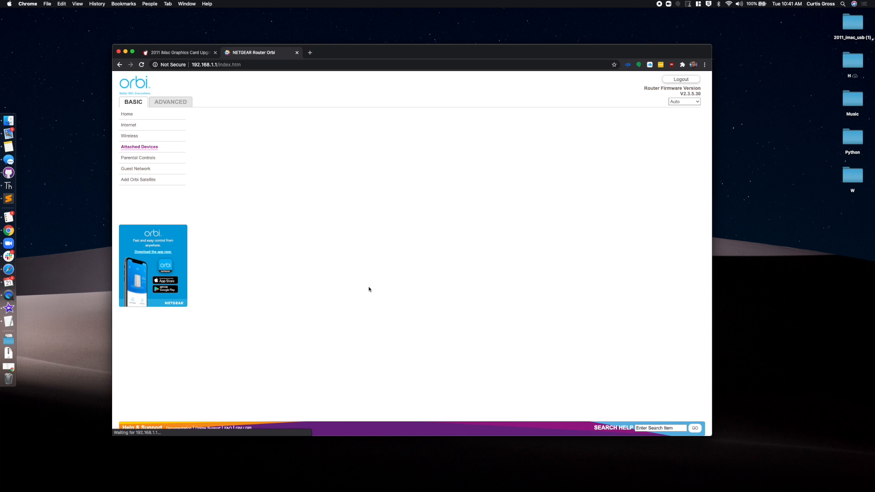
mouse_move(288, 175)
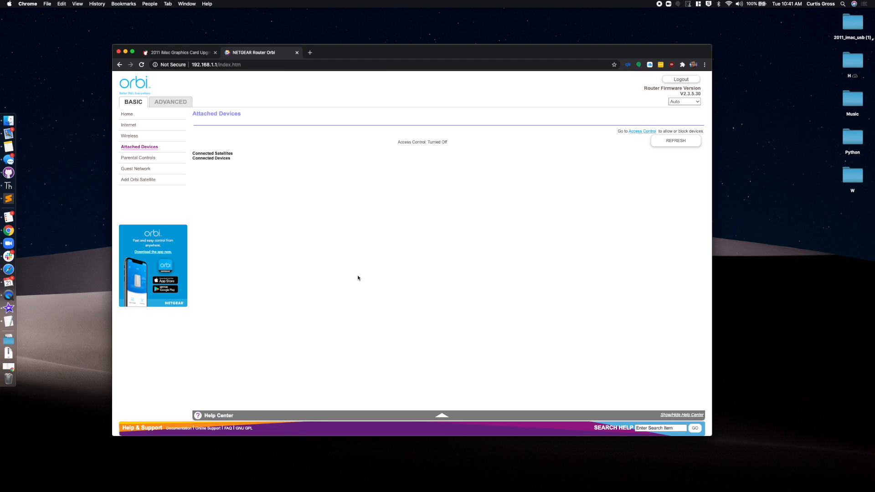
click(675, 140)
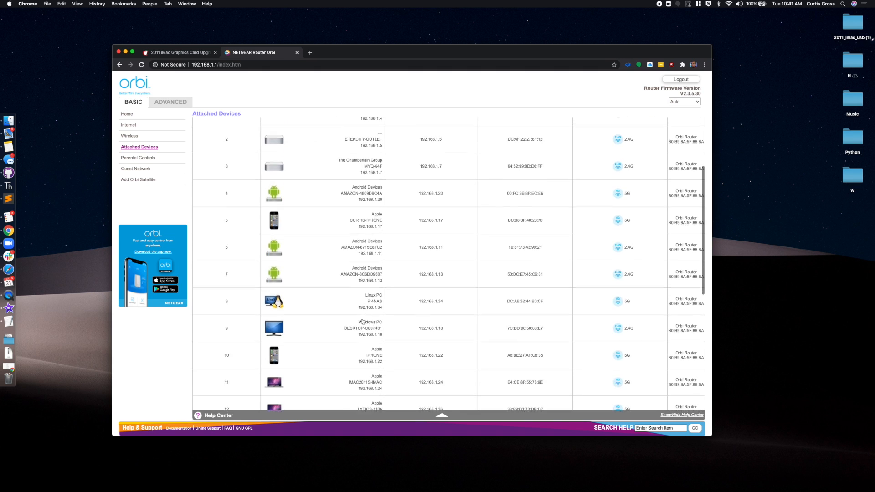
scroll(down, 3)
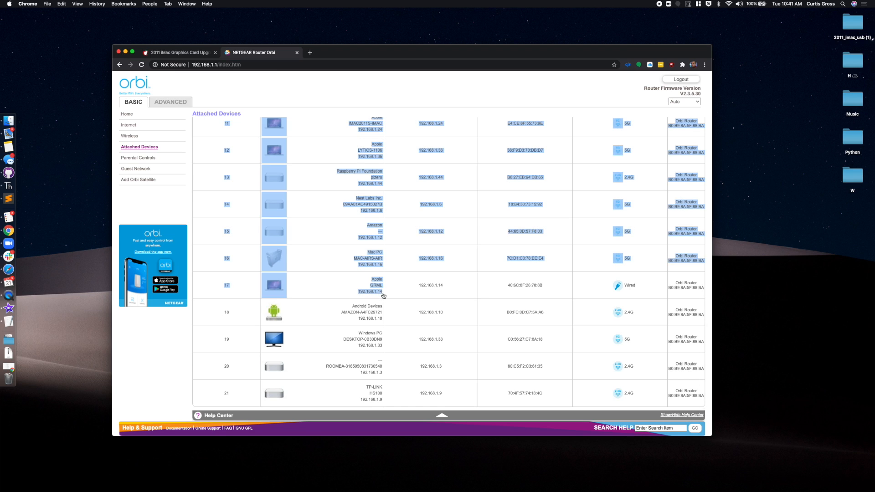
mouse_move(403, 258)
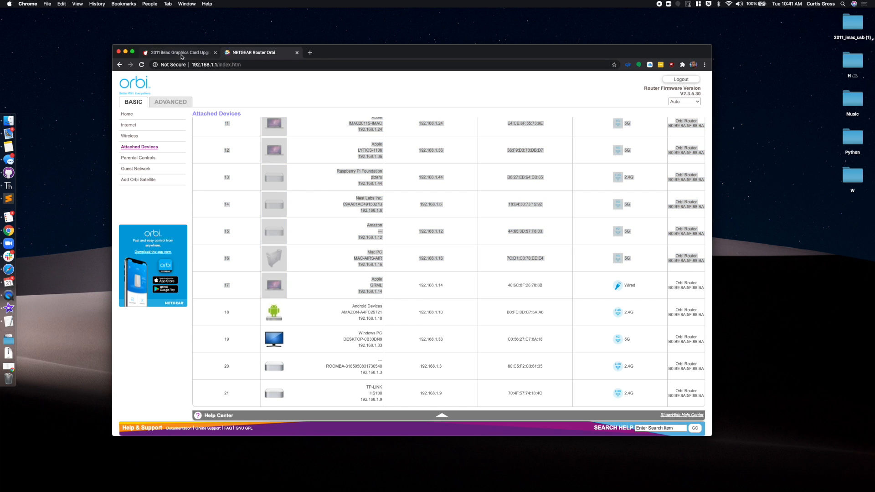
click(179, 51)
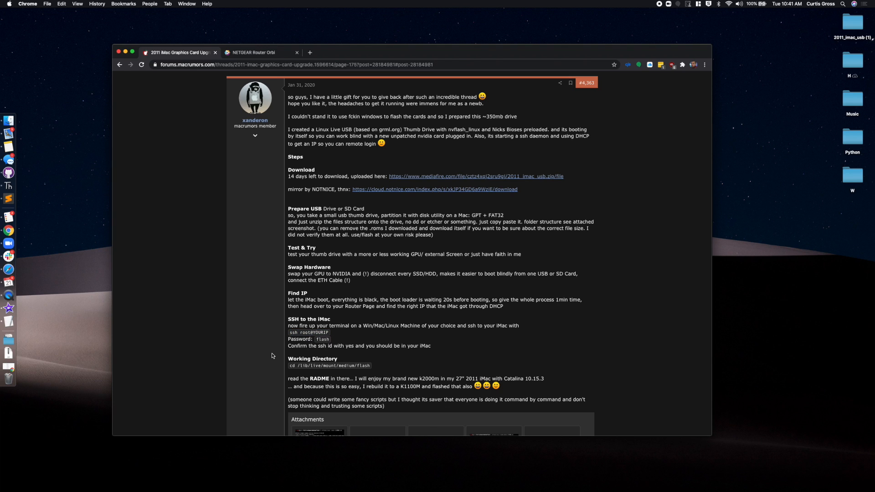
key(cmd+space)
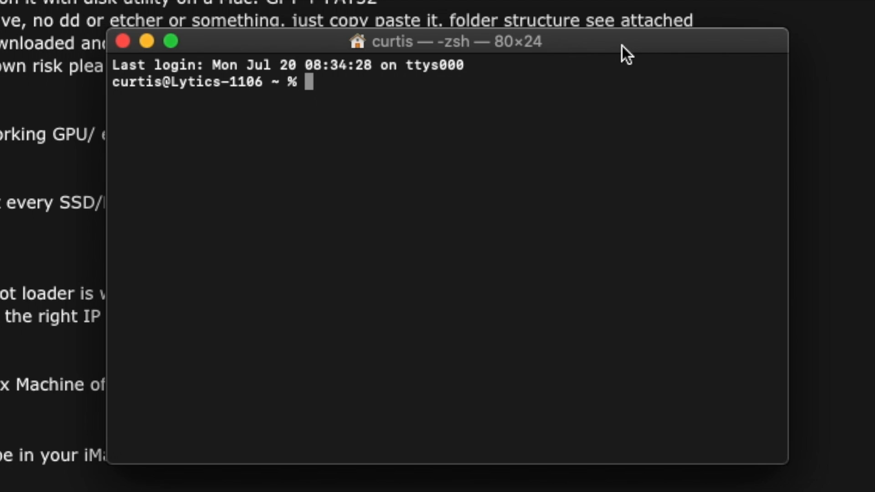
text(ssh)
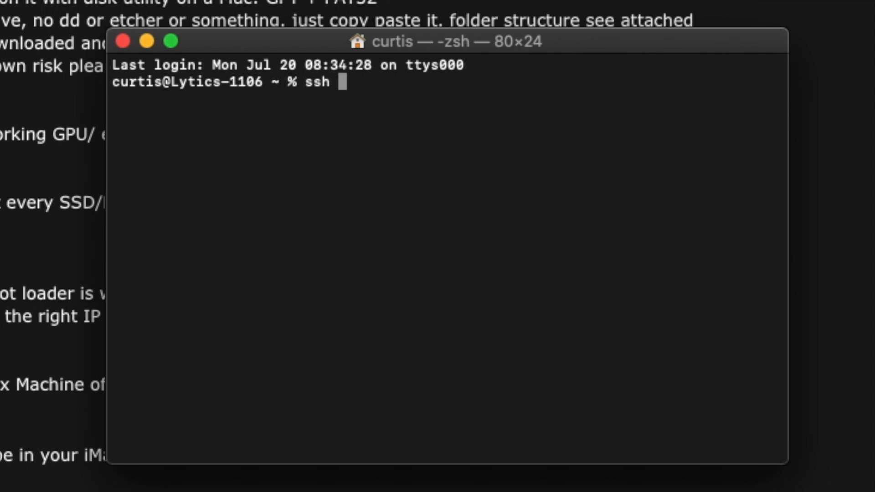
text(root@192)
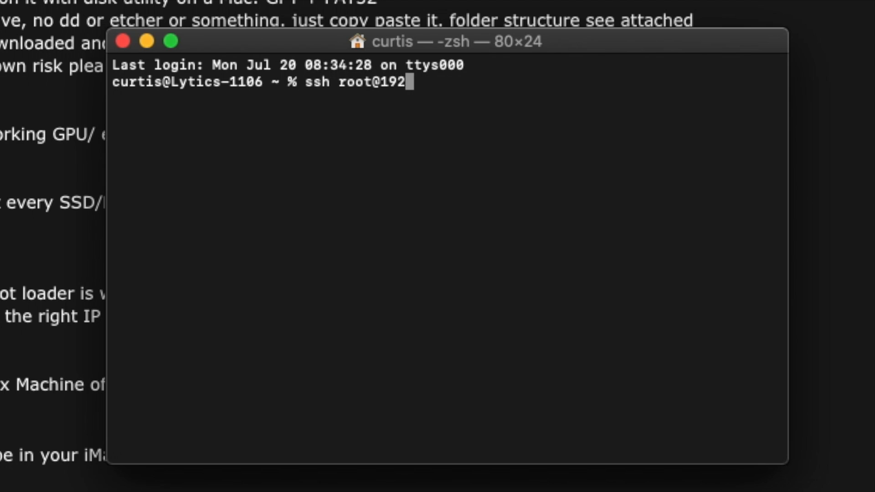
text(.168.1.14)
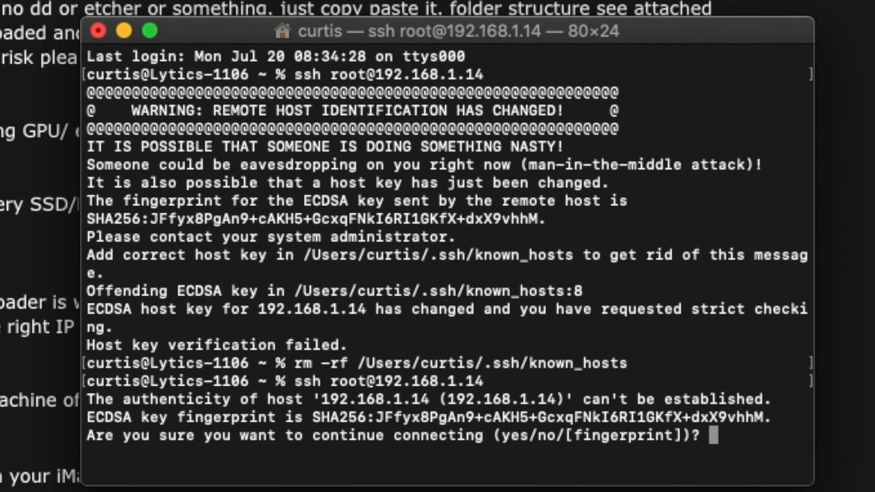
text(yes)
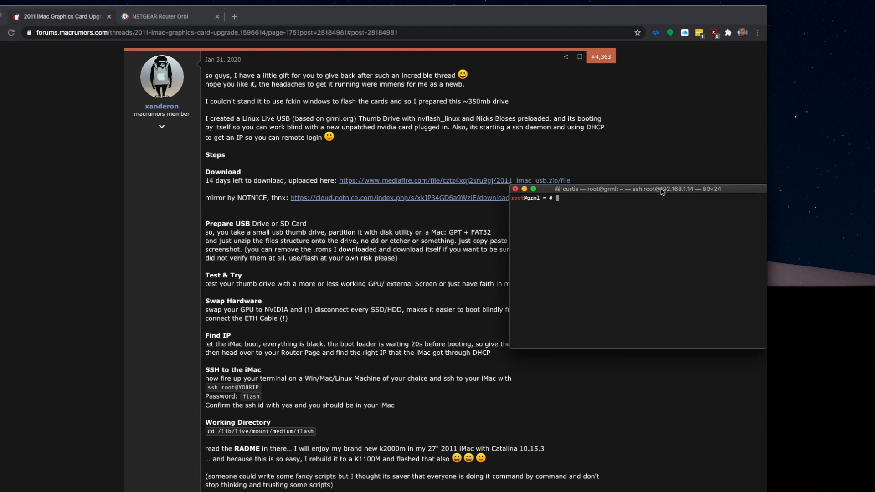
mouse_move(273, 396)
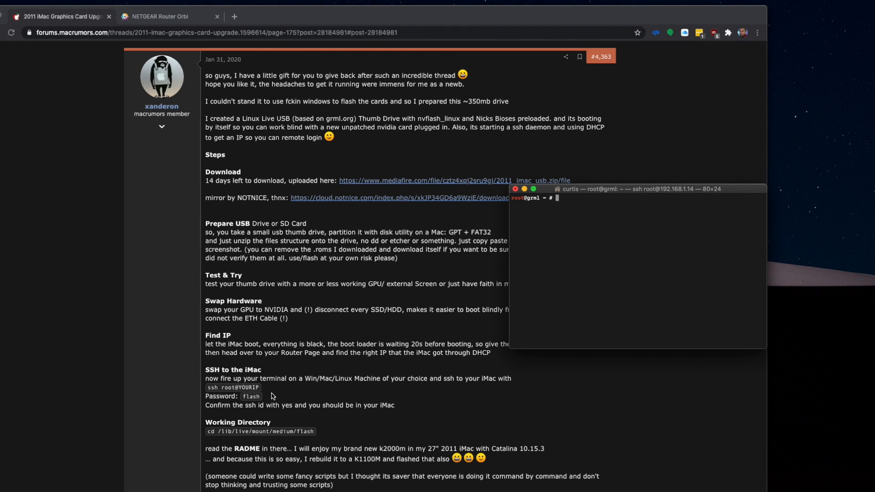
mouse_move(260, 392)
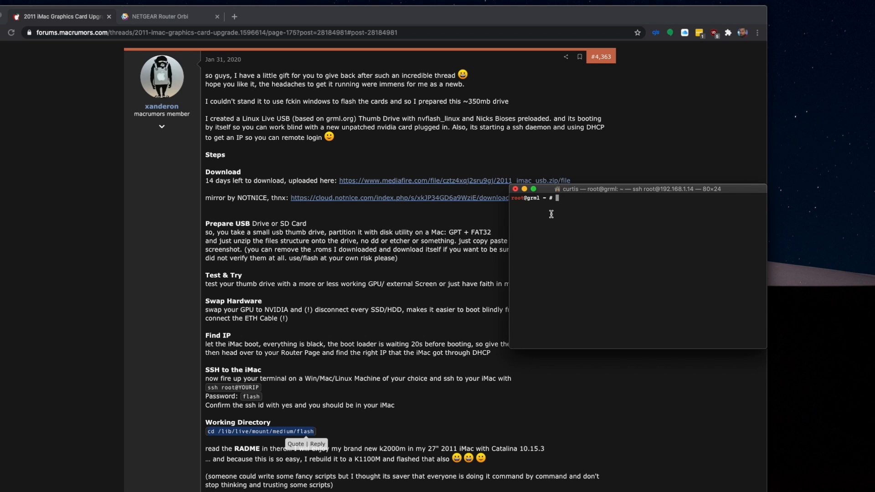
text(cd /lib/live/mount/medium/flash)
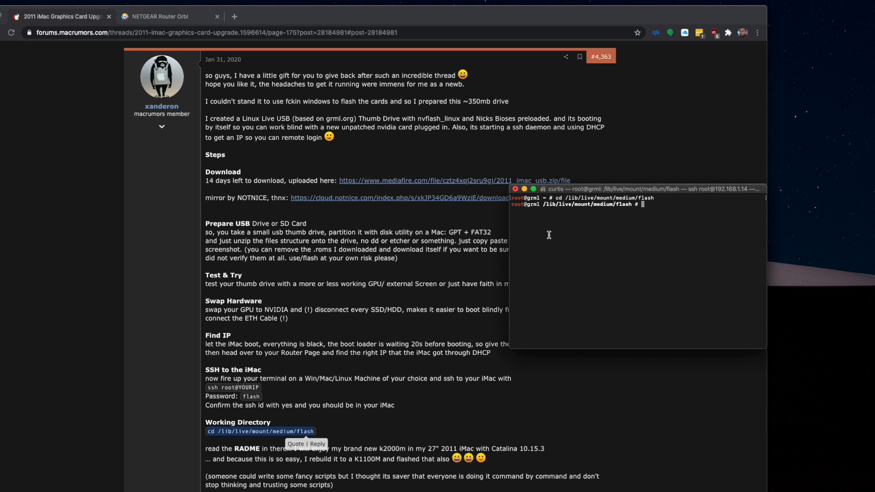
text(ls)
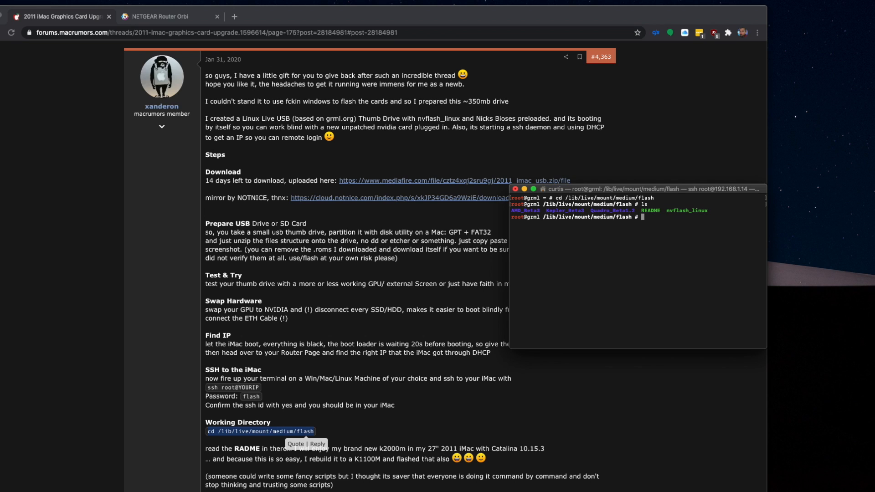
mouse_move(677, 215)
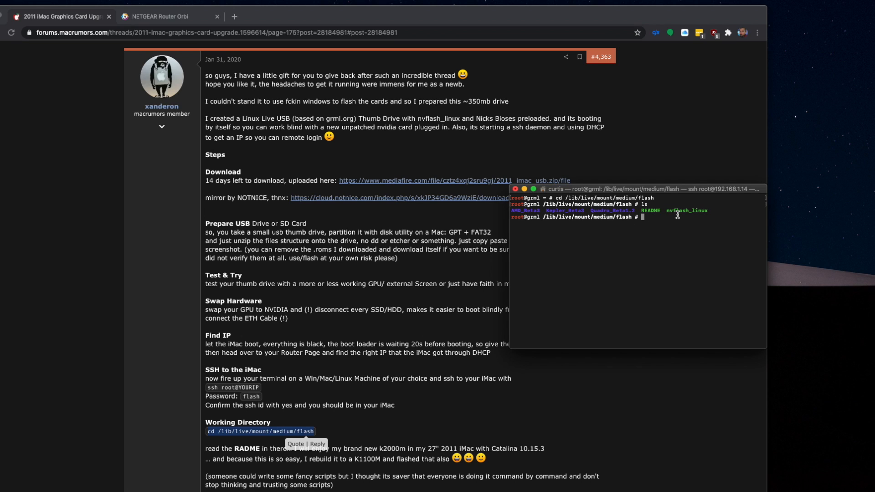
double_click(685, 211)
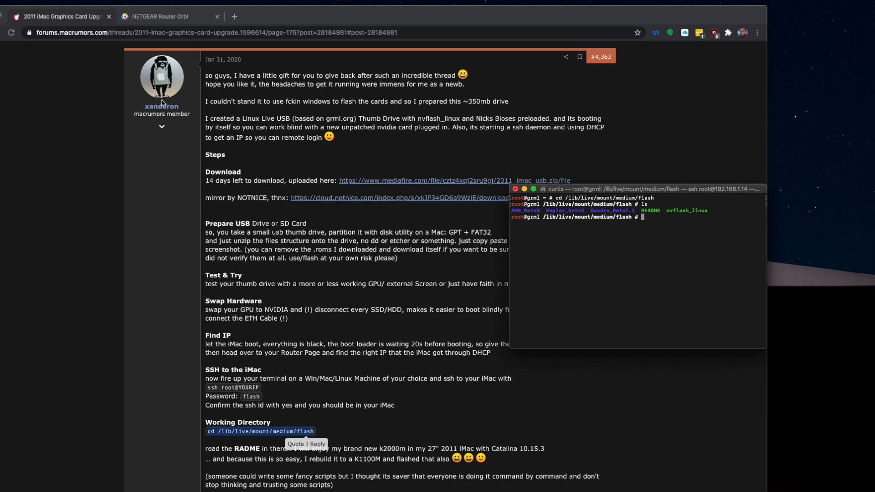
mouse_move(697, 217)
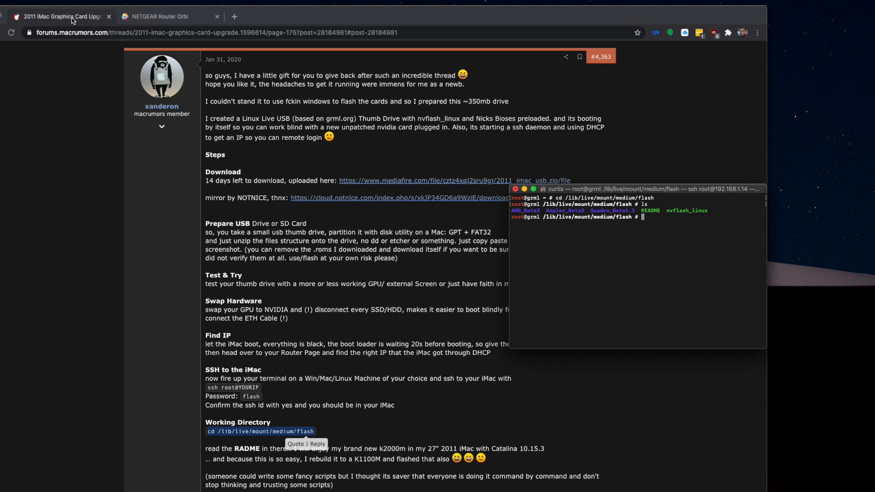
mouse_move(251, 158)
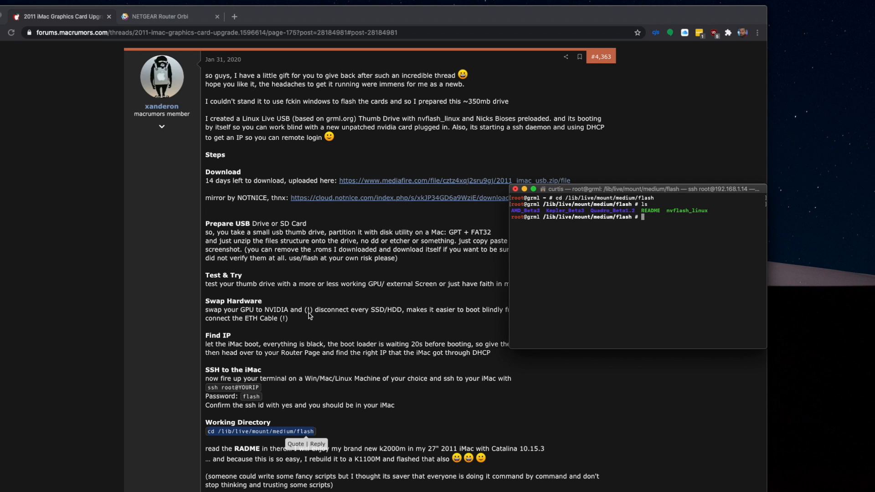
mouse_move(563, 204)
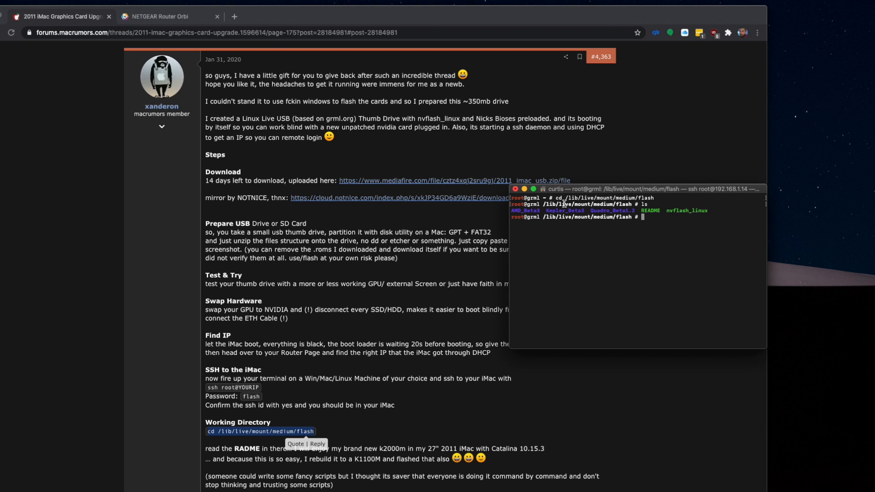
mouse_move(572, 281)
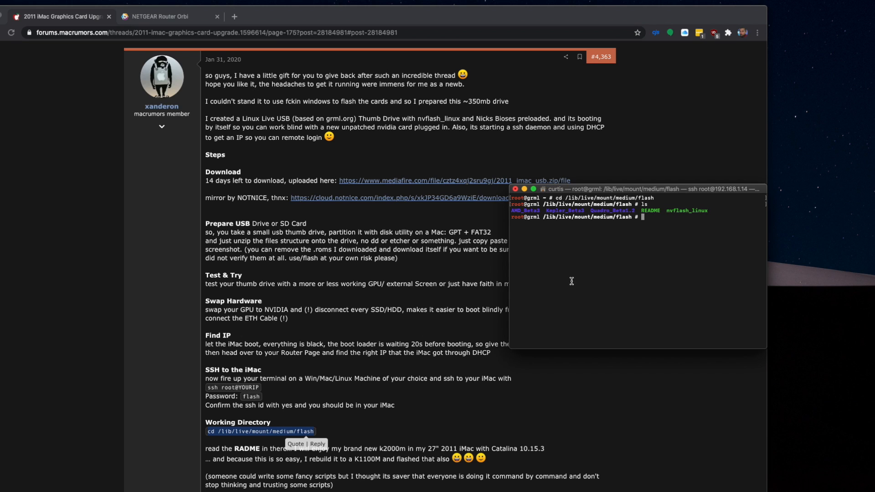
mouse_move(648, 233)
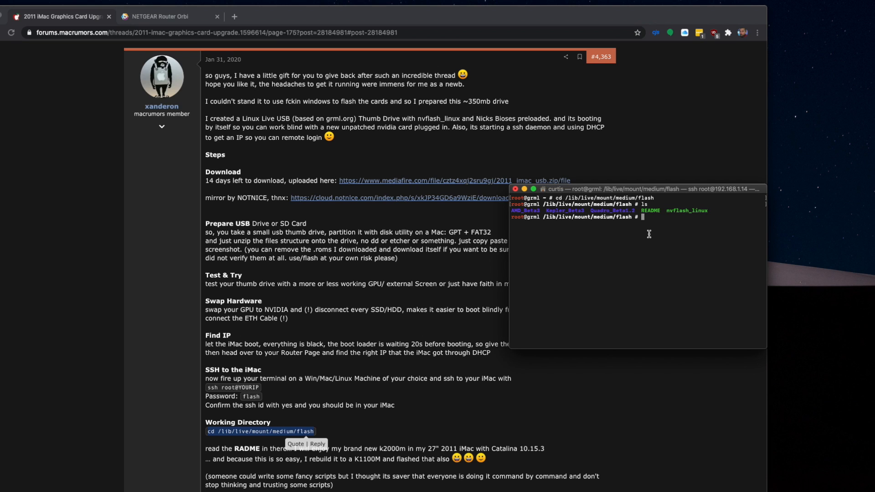
mouse_move(607, 258)
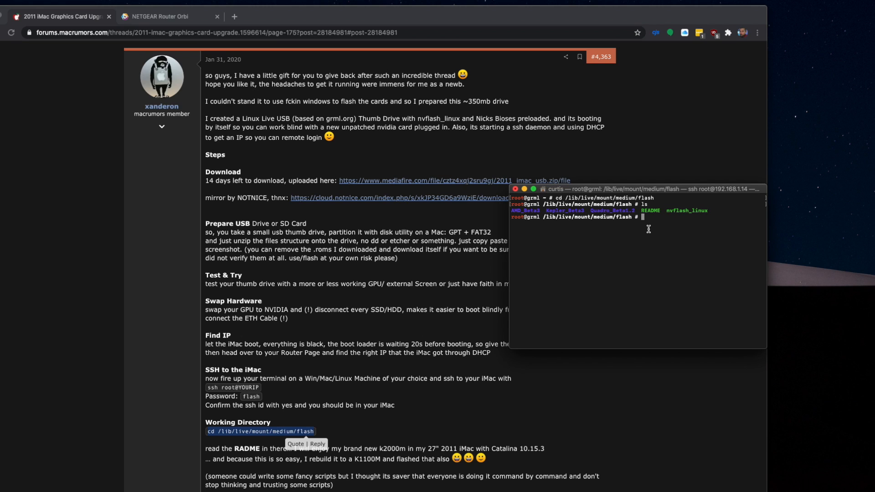
mouse_move(661, 218)
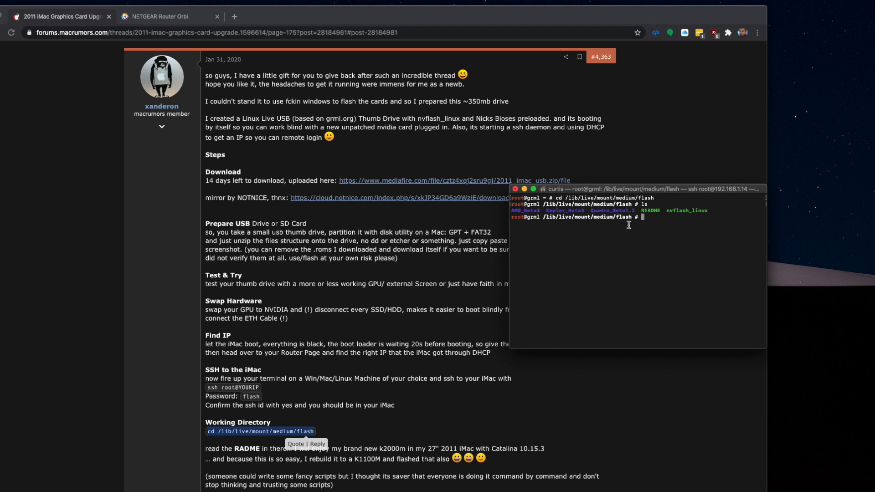
- Enter Kepler_Beta3, go back up, list the folder, then enter Quadro_Beta1.2 to see its ROMs
text(cd Kepler_Beta3)
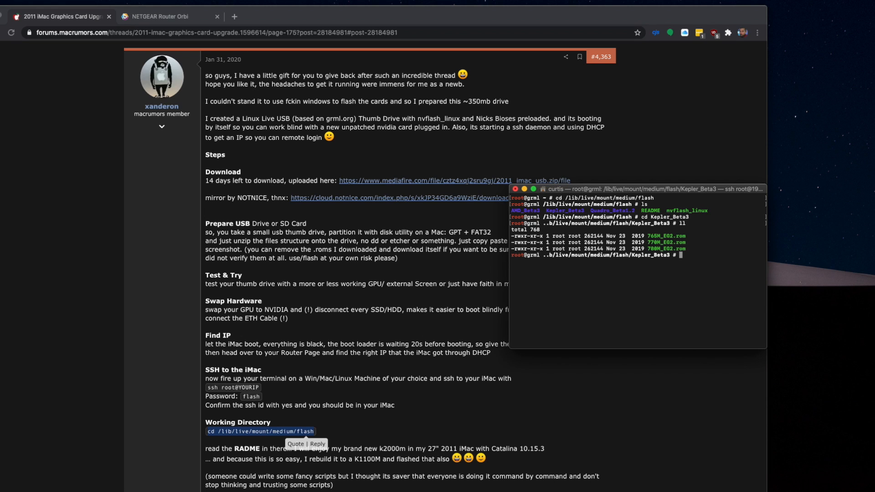
text(cd ../)
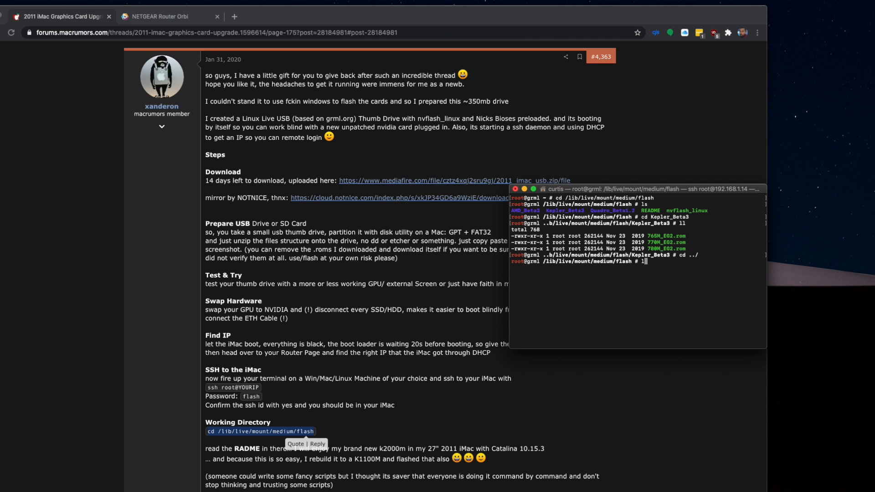
text(ls)
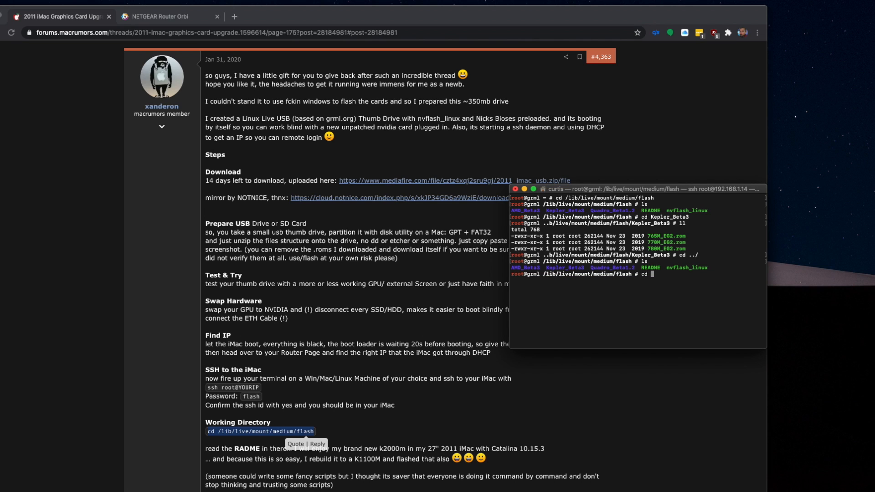
text(cd Quadro_Beta1.2)
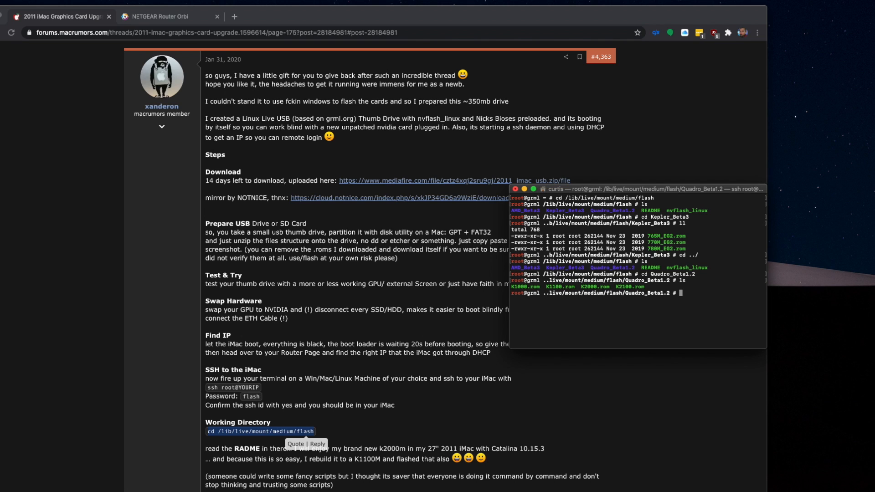
mouse_move(627, 225)
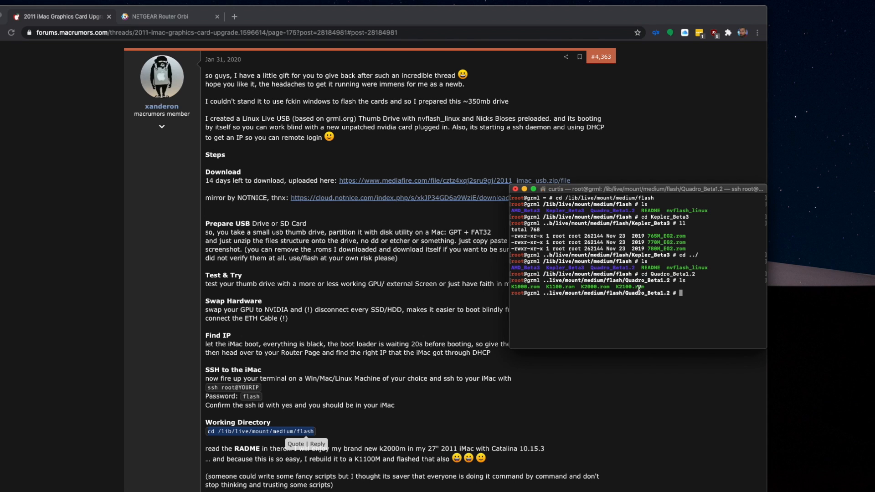
mouse_move(641, 306)
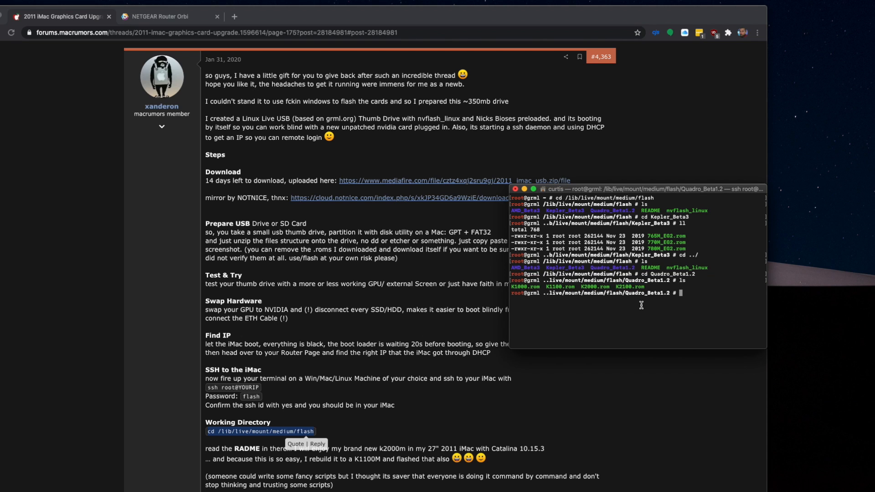
mouse_move(201, 254)
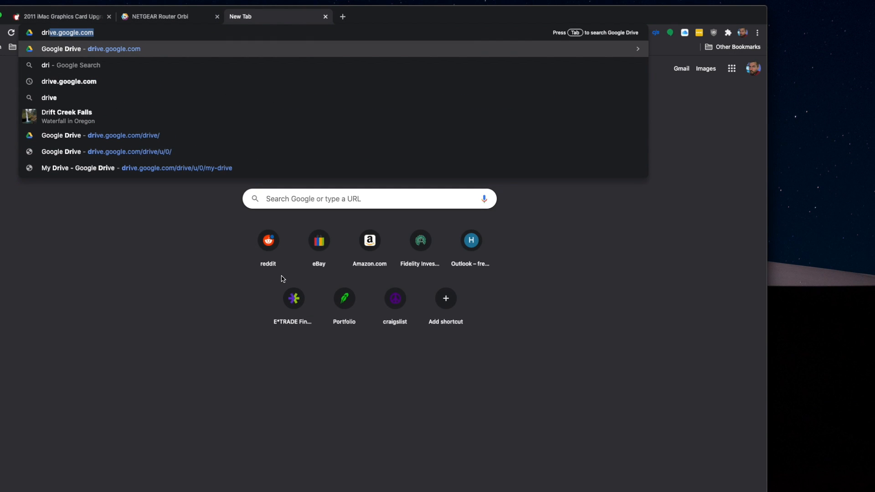
- Find the '2011 imac gpu upgrade' guide and scroll to the Blind boot into Linux section
text(2011 imac gpu upgrade)
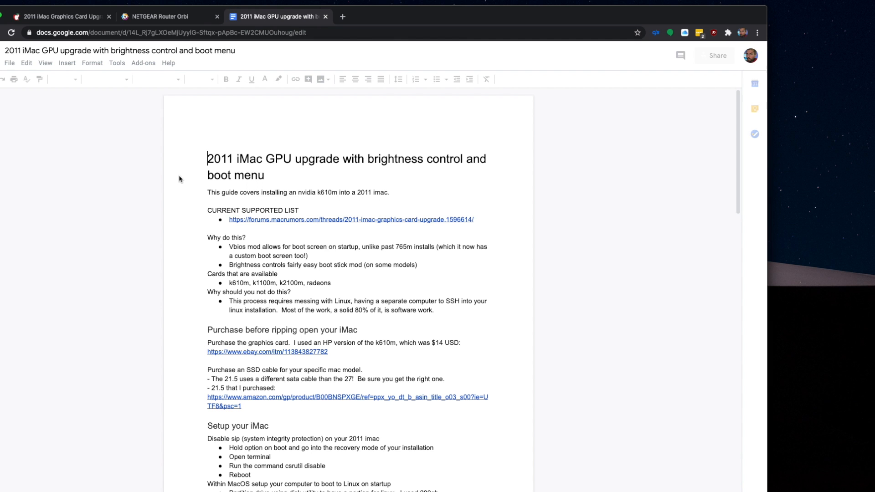
scroll(down, 3)
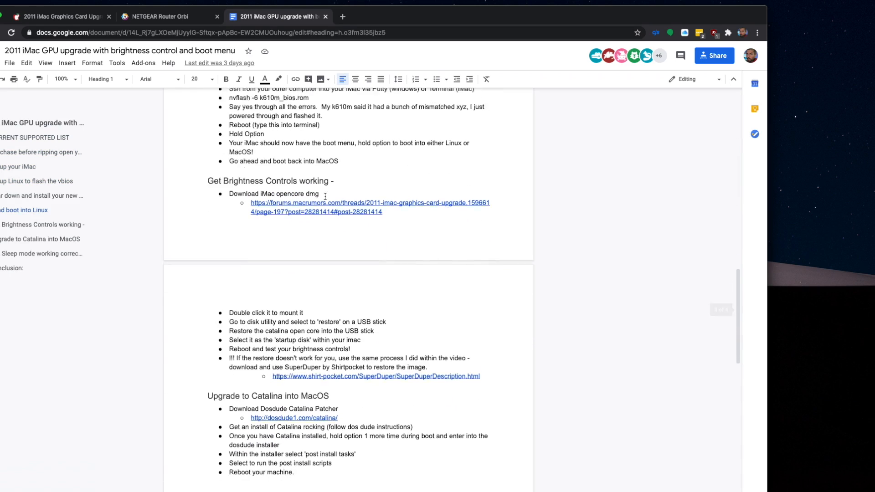
scroll(down, 3)
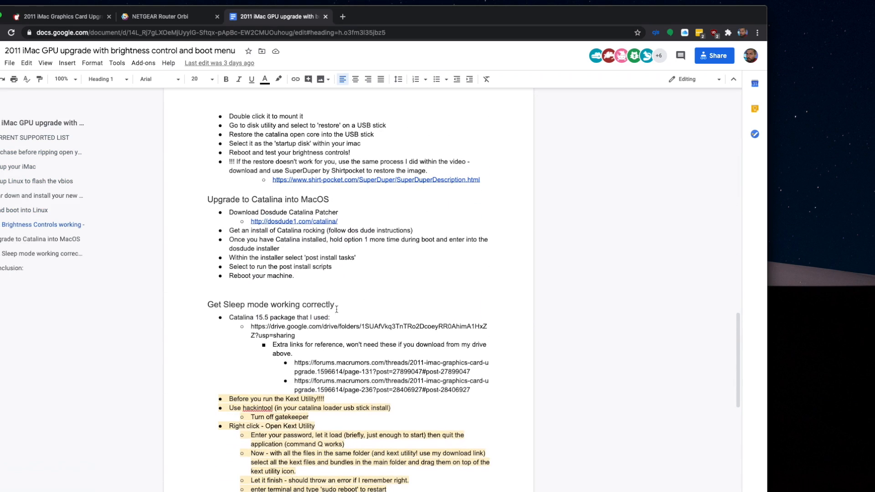
scroll(down, 3)
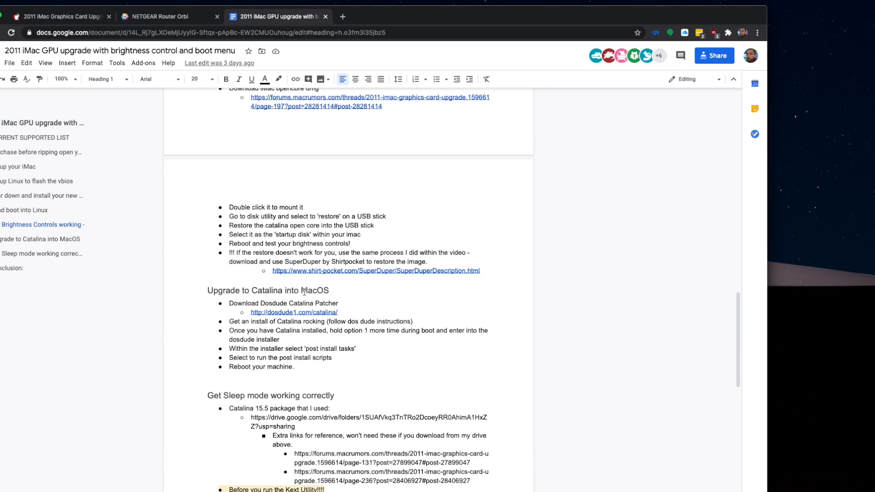
scroll(up, 3)
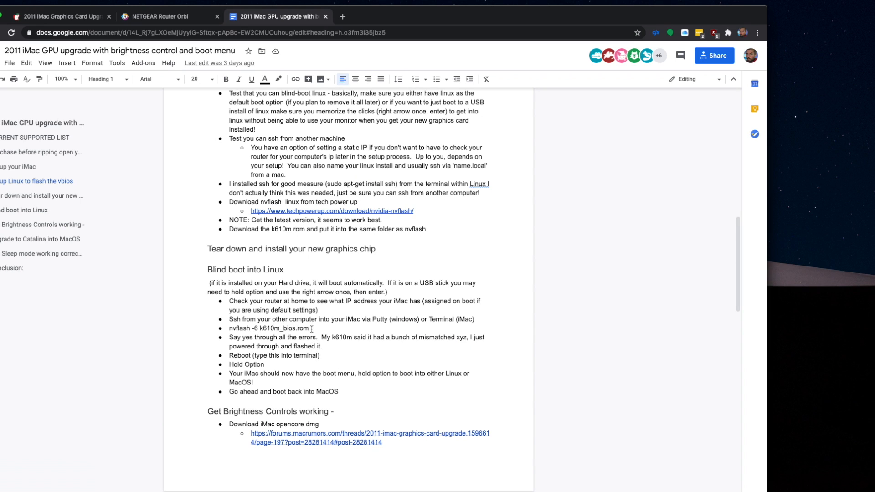
- Select the nvflash line and add a new bullet 'nvflash -6 k610m_bios.rom' beneath it
triple_click(268, 328)
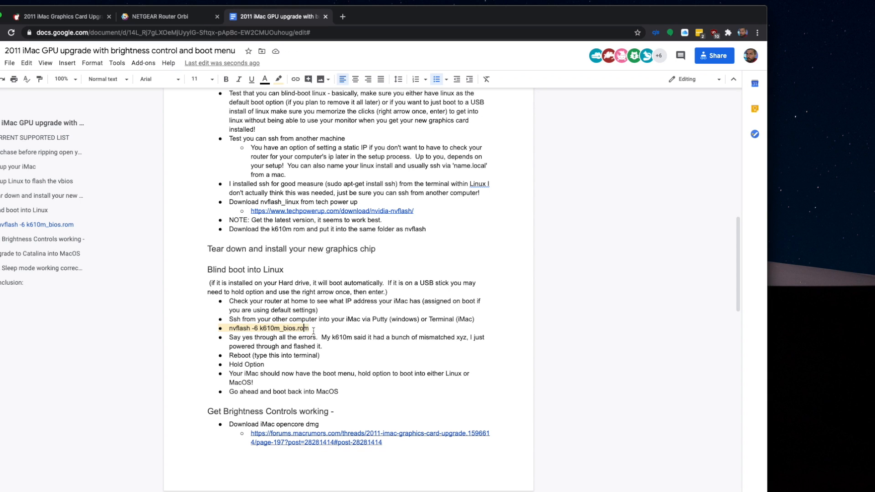
text(nvflash -6 k610m_bios.rom)
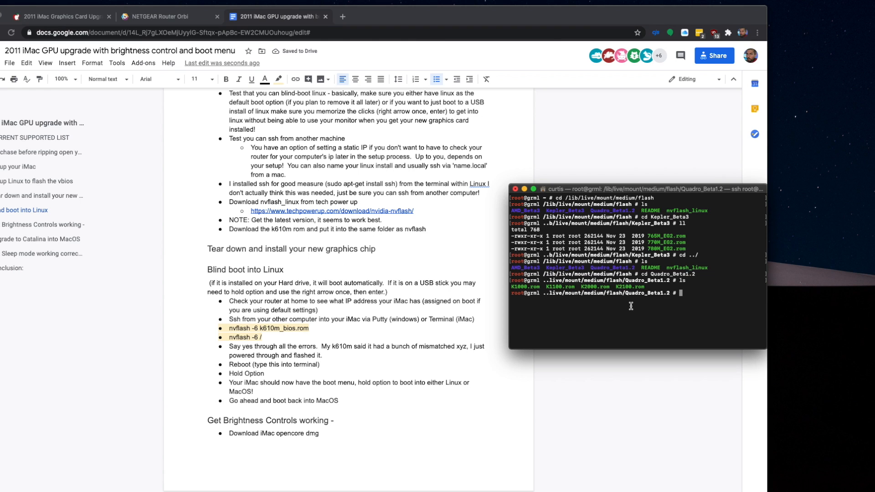
- Write nvflash_linux -6 Quadro_Beta1.2/K2100.rom at the grml prompt without running it
text(nvflas)
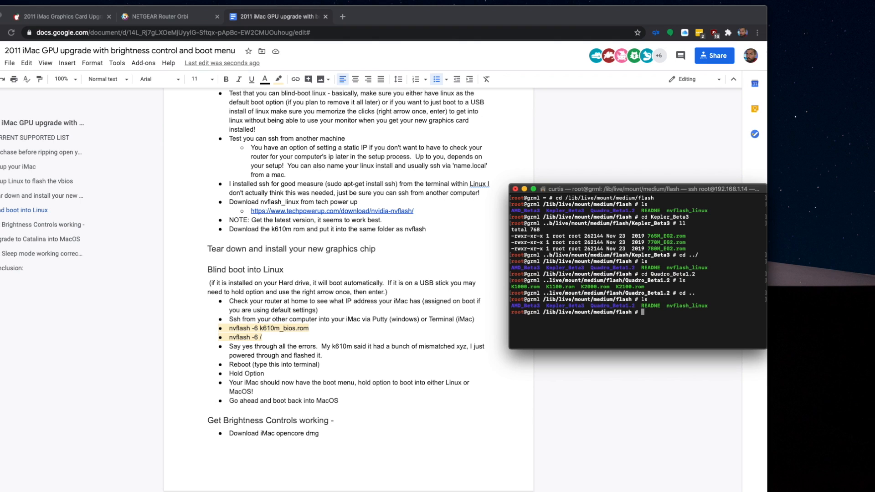
text(nv)
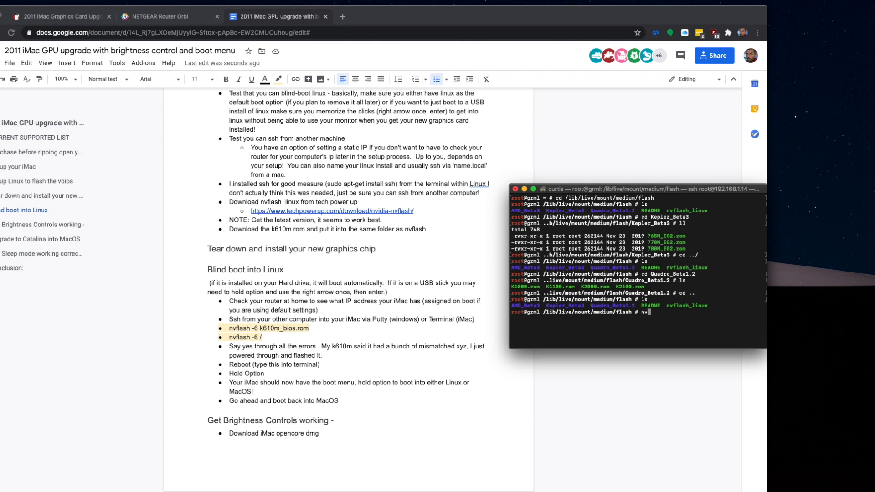
text(flash_linux -6)
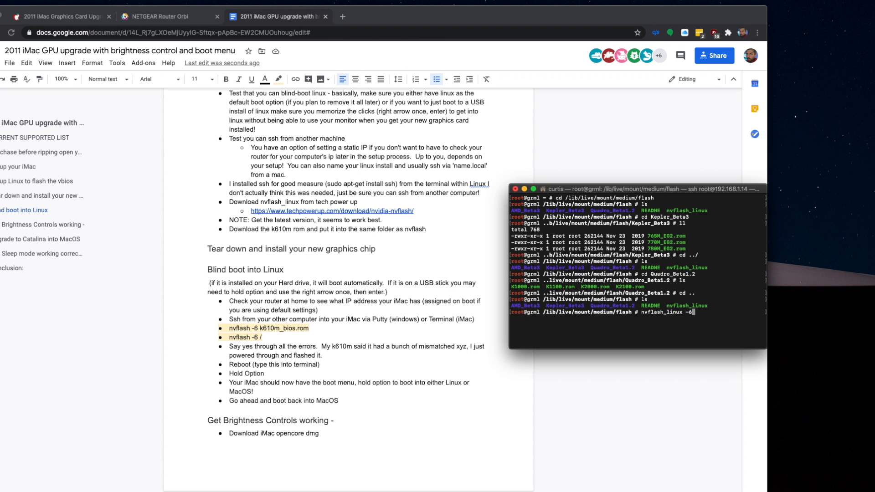
text(Quadro_Beta1.2/)
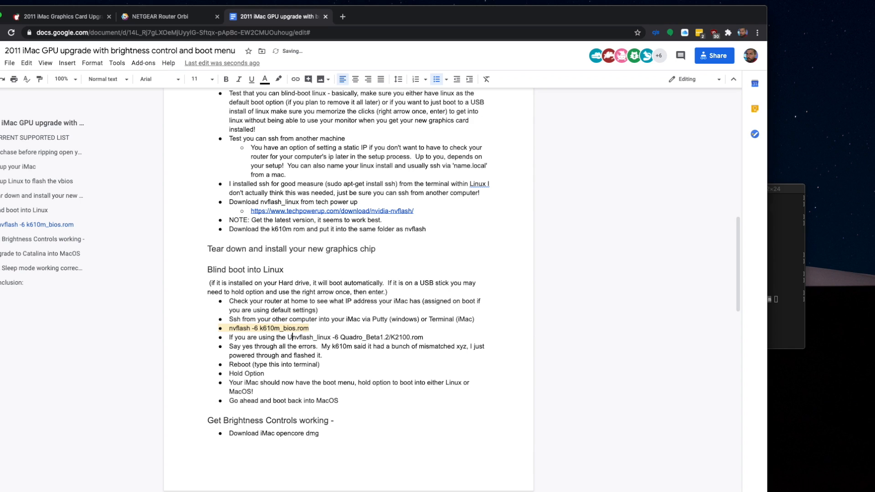
- Write the Xanderon USB Stick Method note for the k2100m with an example on the new bullet
text(Xanderon)
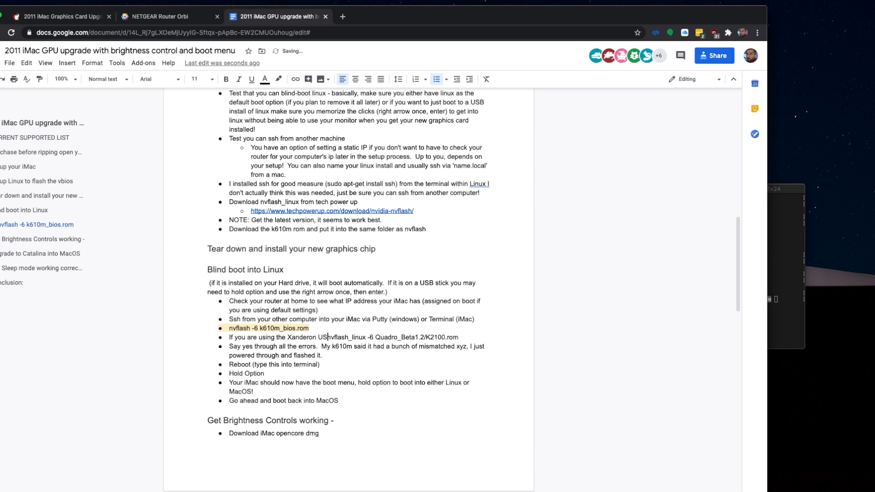
text(USB Stick Method:)
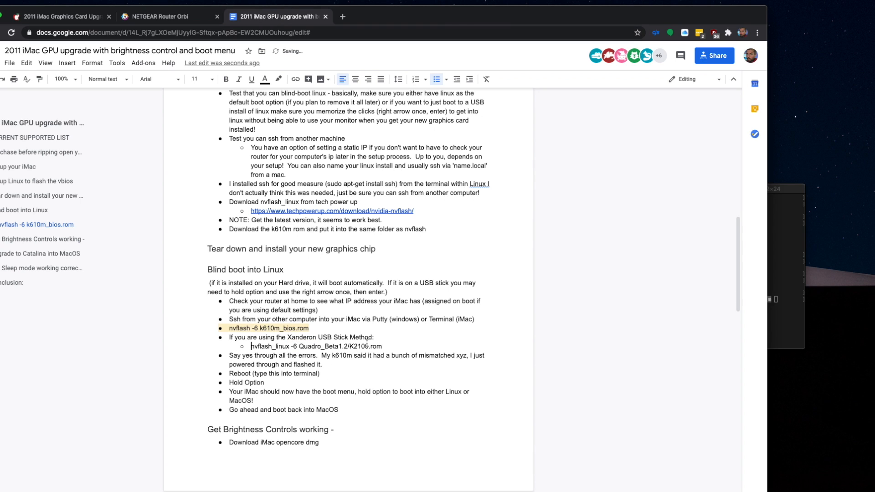
text((example for the k2100m)
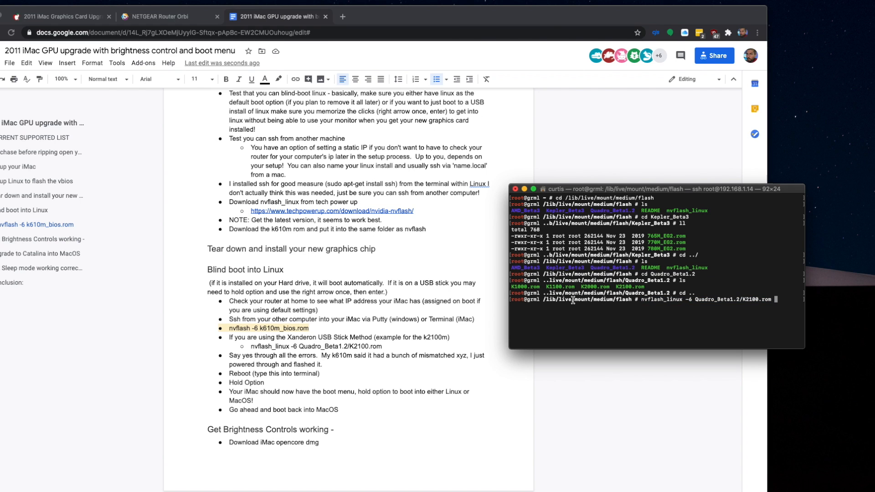
mouse_move(600, 309)
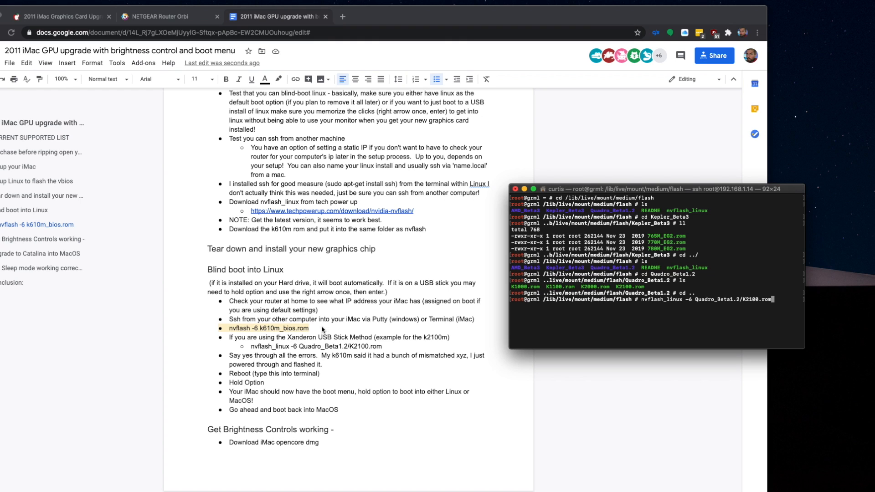
mouse_move(357, 391)
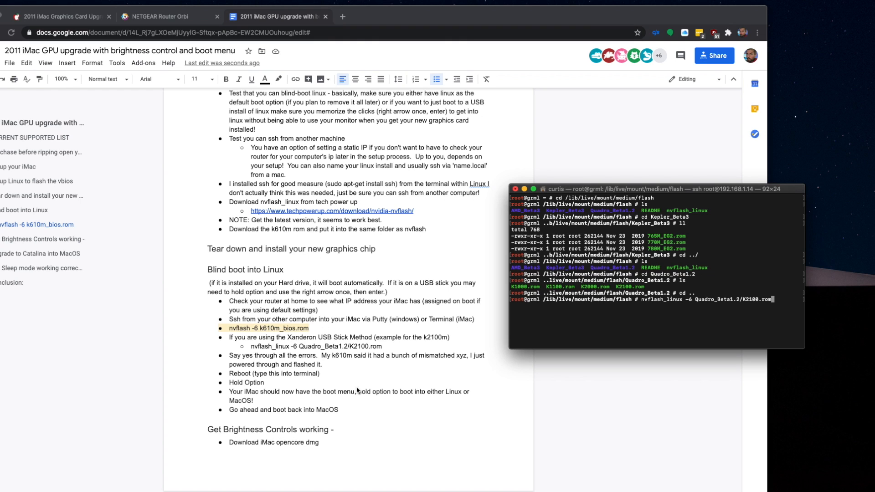